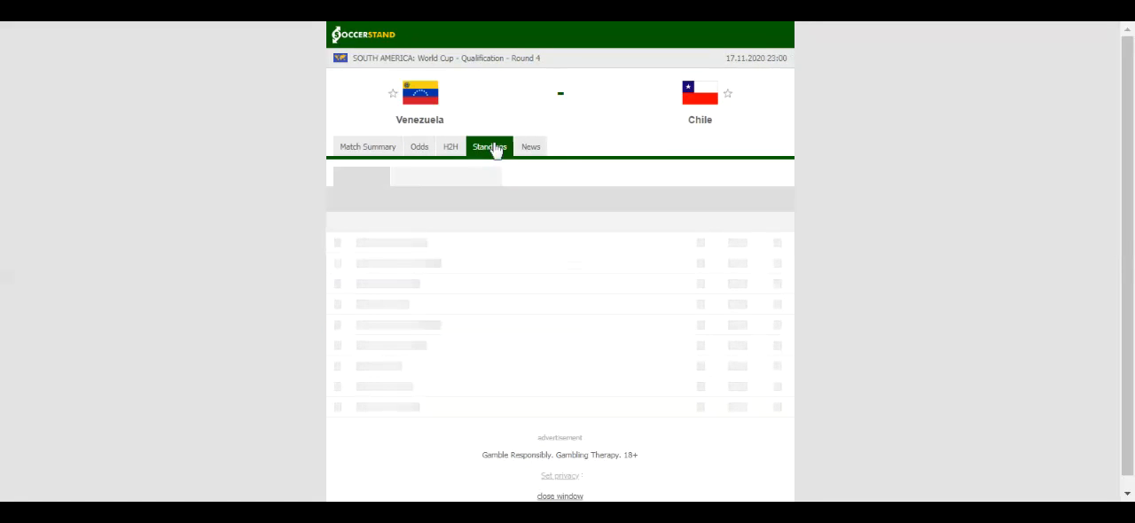
View the Venezuela–Chile group standings, then switch to their head-to-head recent results
left_click(490, 145)
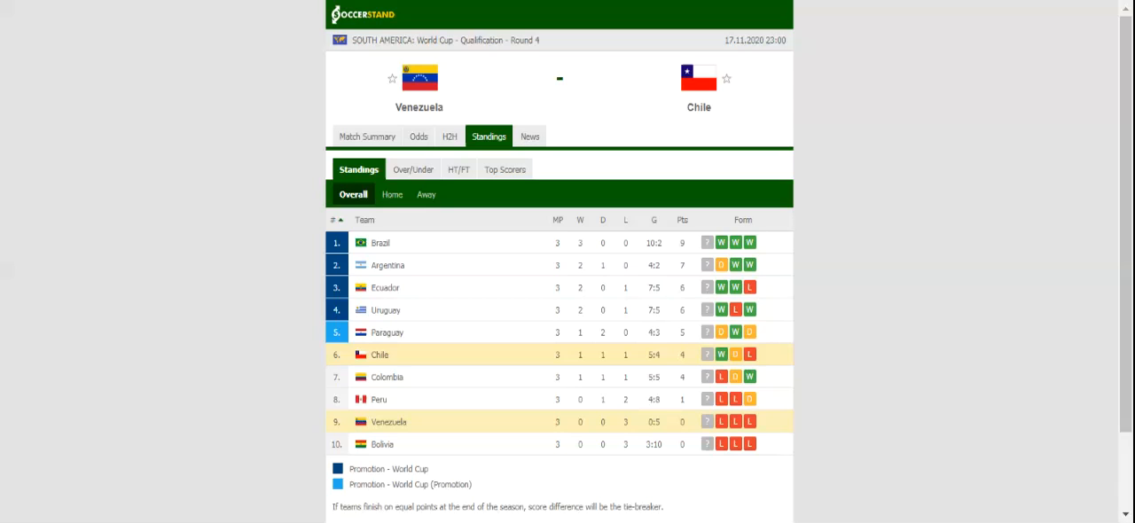
left_click(451, 135)
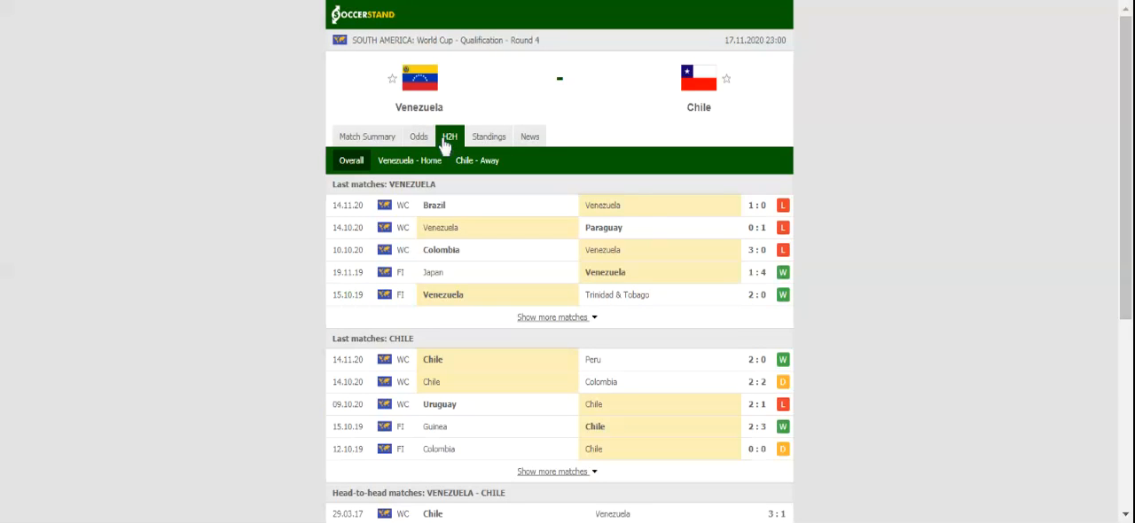